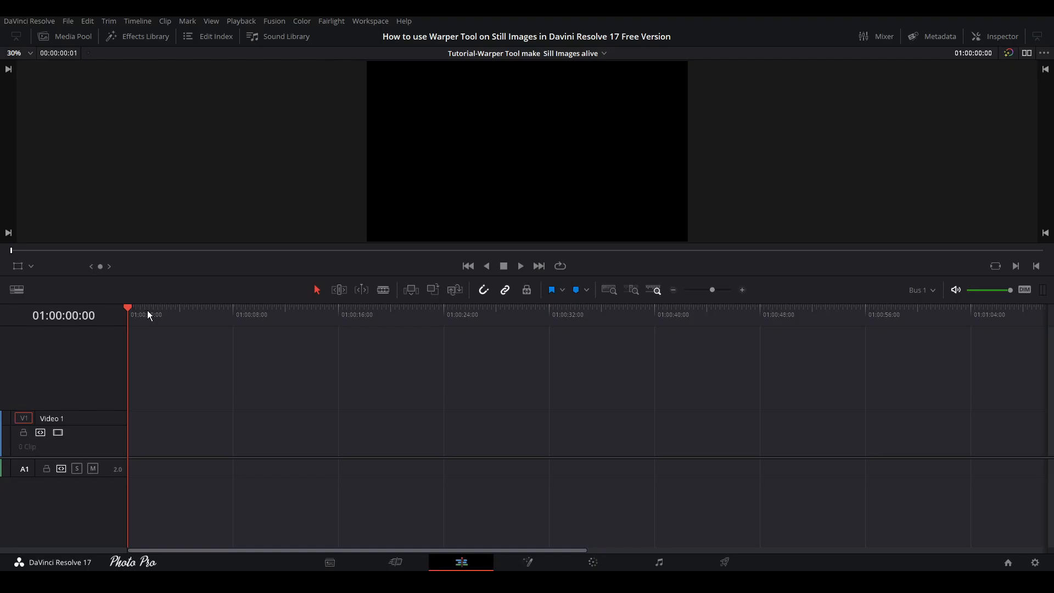
pyautogui.moveTo(153, 318)
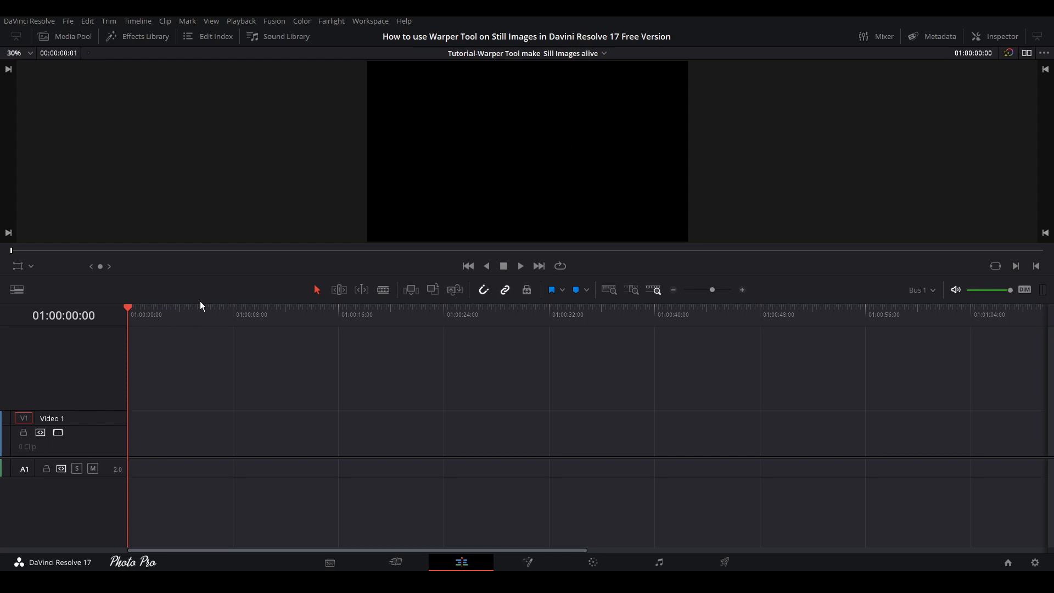
# Add the pampas-grass photo from the Media Pool to the Video 1 track.
pyautogui.click(66, 36)
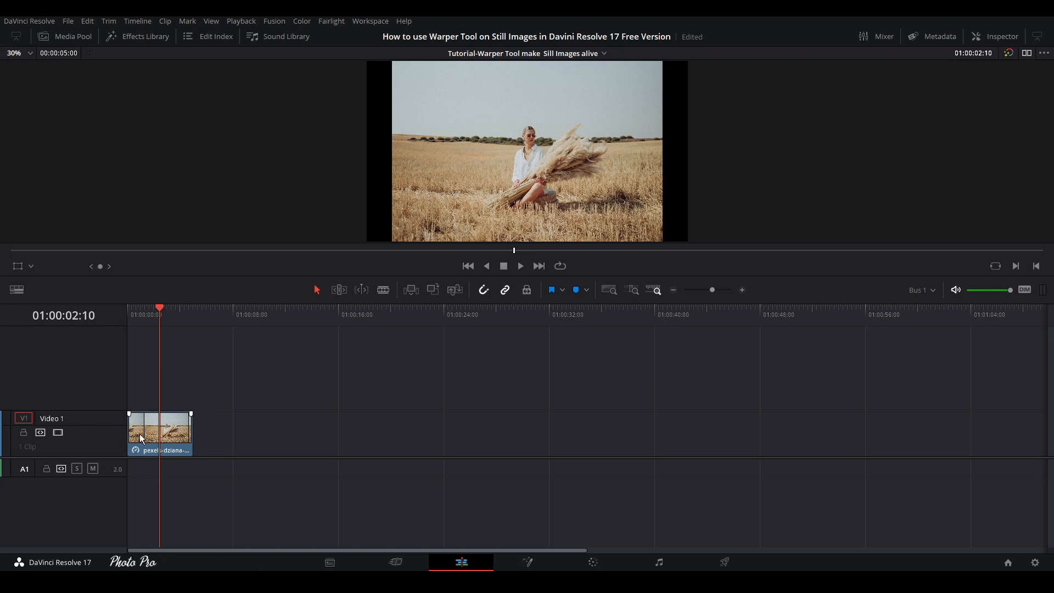
# Scale the selected photo clip to 1.230 Transform Zoom in the Inspector.
pyautogui.click(160, 430)
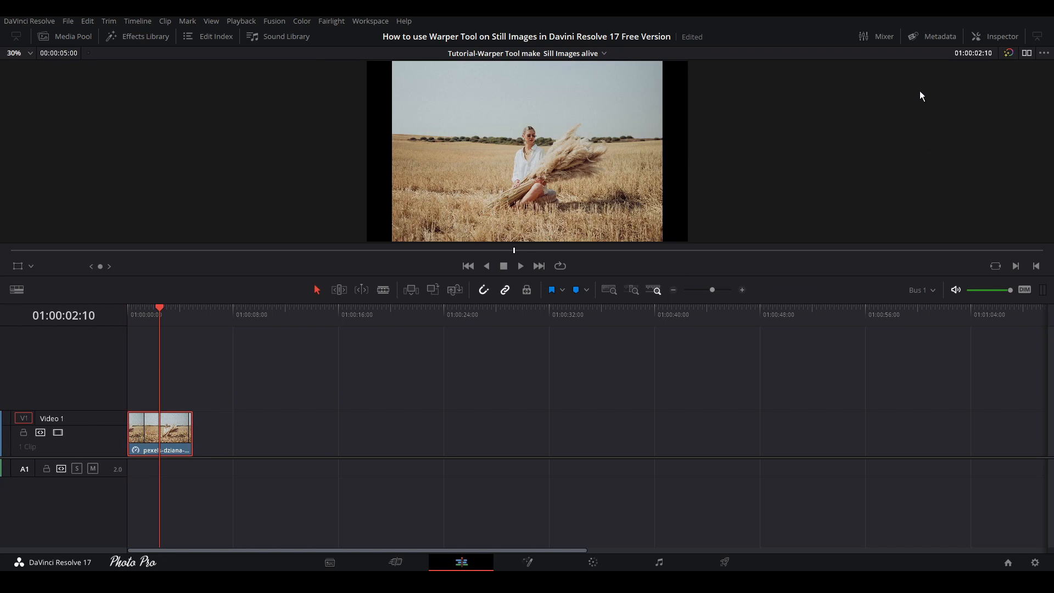
pyautogui.click(1002, 36)
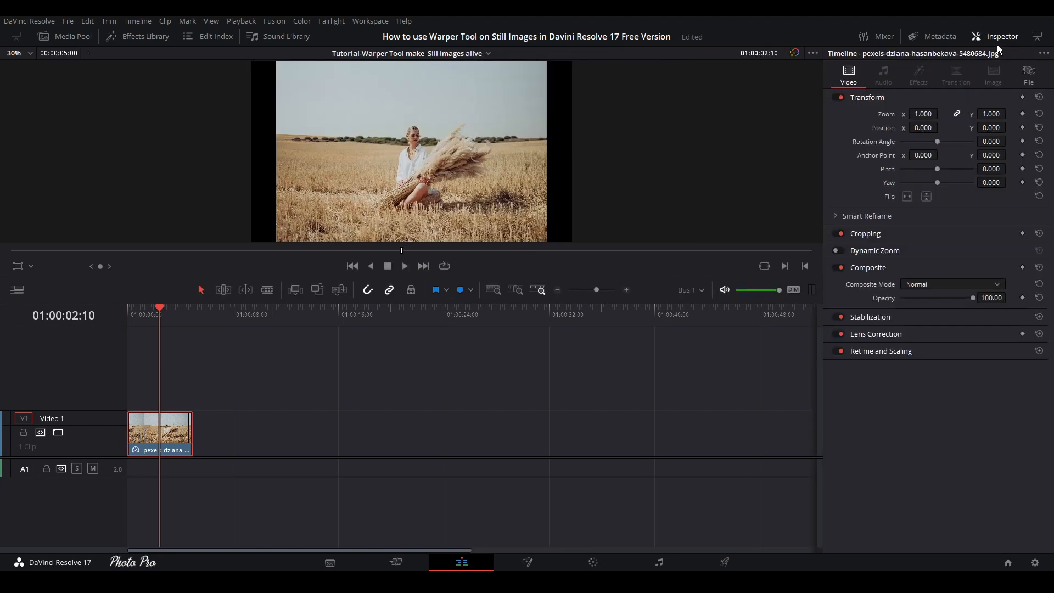
pyautogui.click(941, 111)
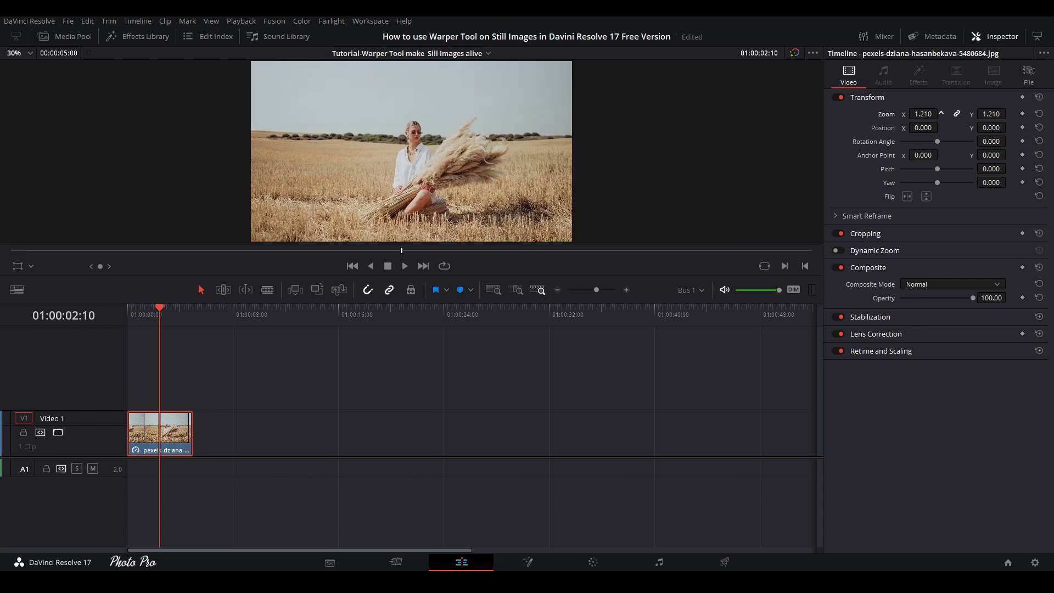
pyautogui.click(941, 113)
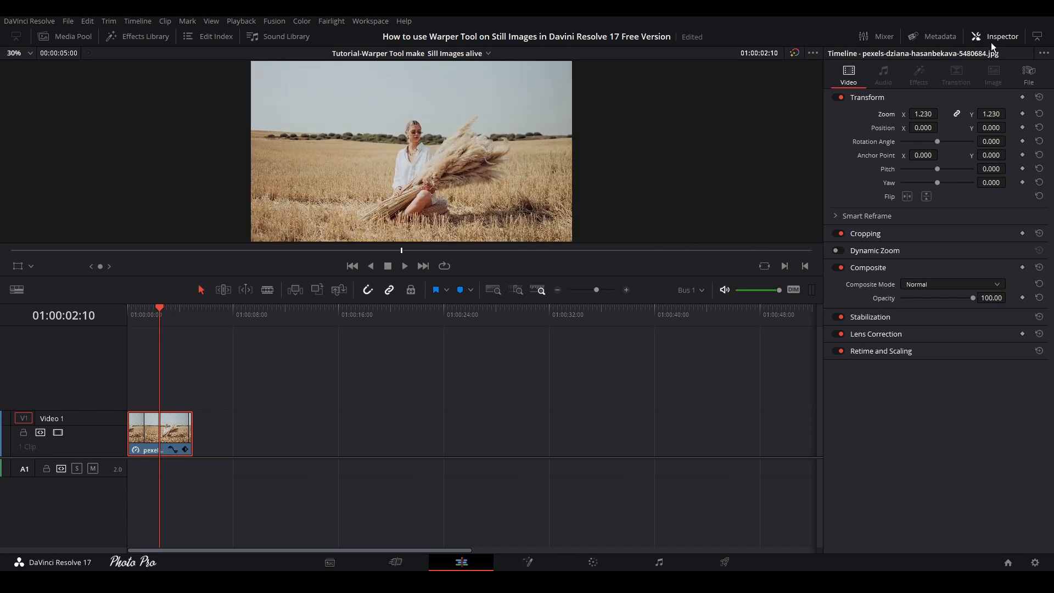
pyautogui.click(1001, 37)
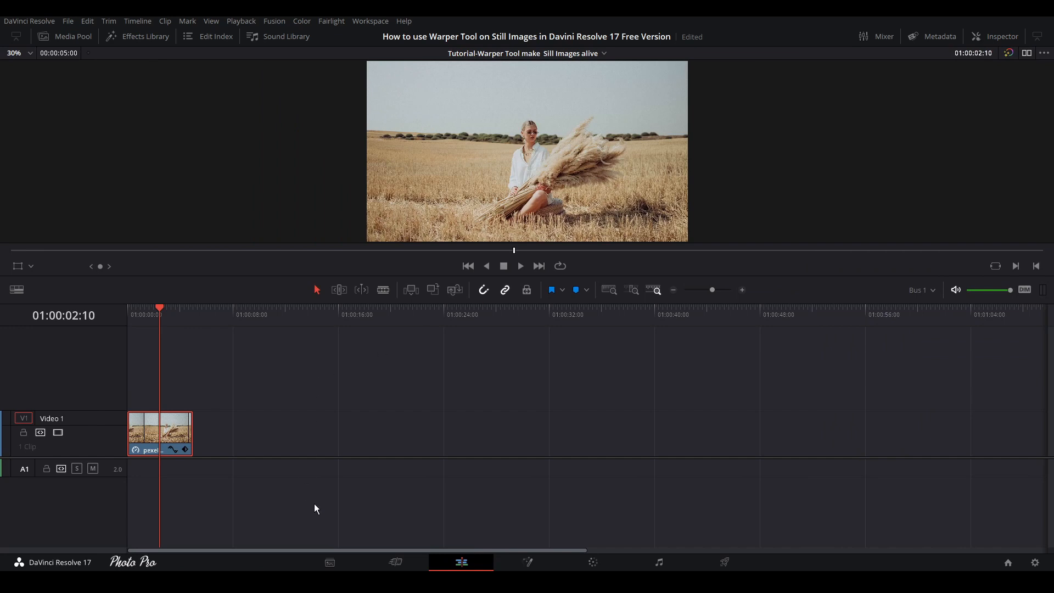
# Open the zoomed wheat-field photo clip on the Fusion page.
pyautogui.click(526, 562)
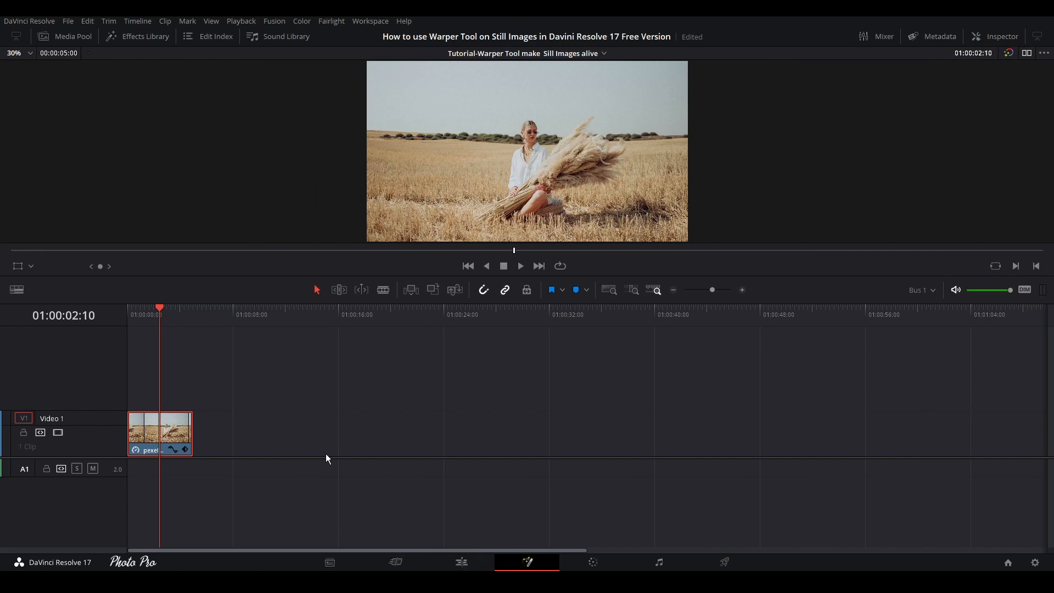
pyautogui.moveTo(270, 416)
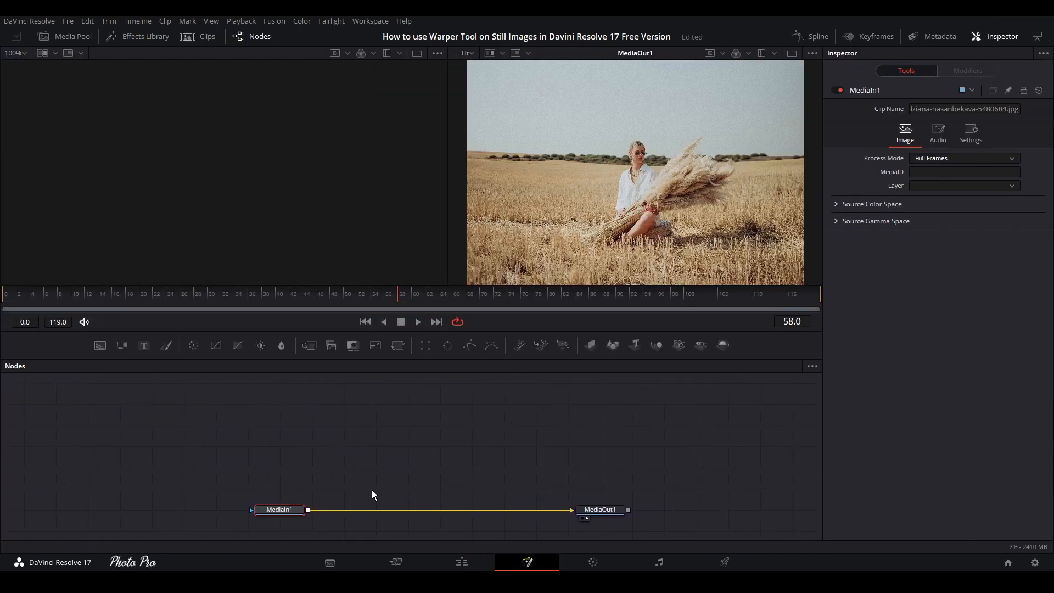
pyautogui.moveTo(279, 512)
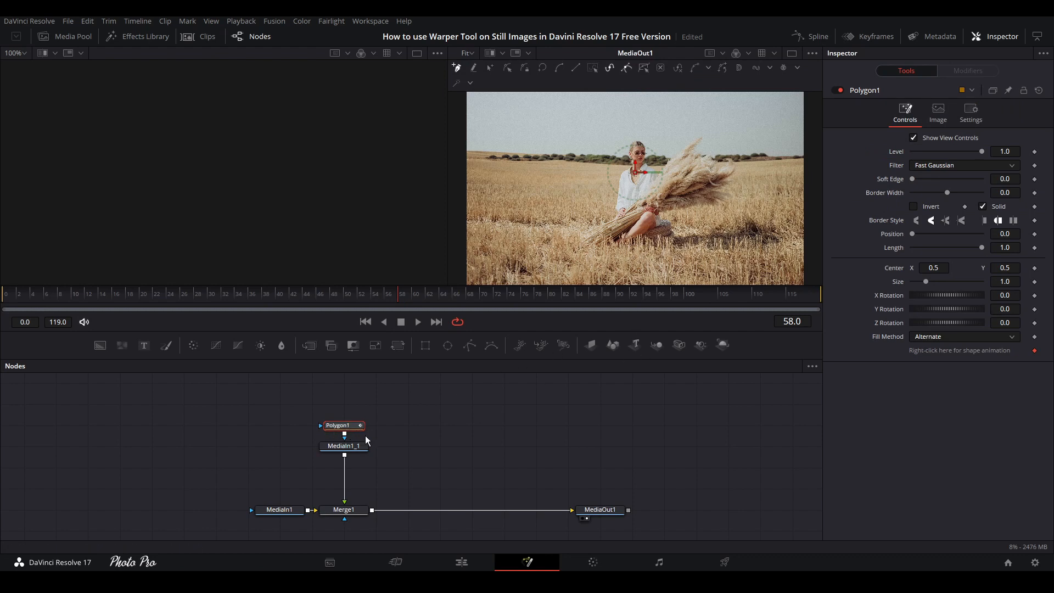
# Load MediaIn1_1 into the viewer and place polygon points along the grass edges and plumes.
pyautogui.click(916, 206)
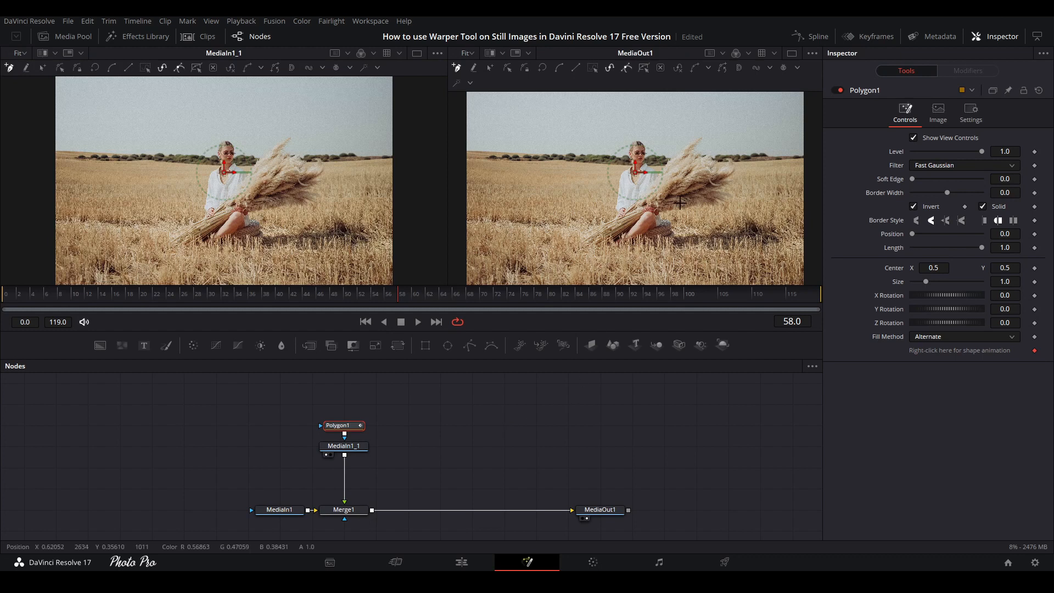
pyautogui.moveTo(683, 213)
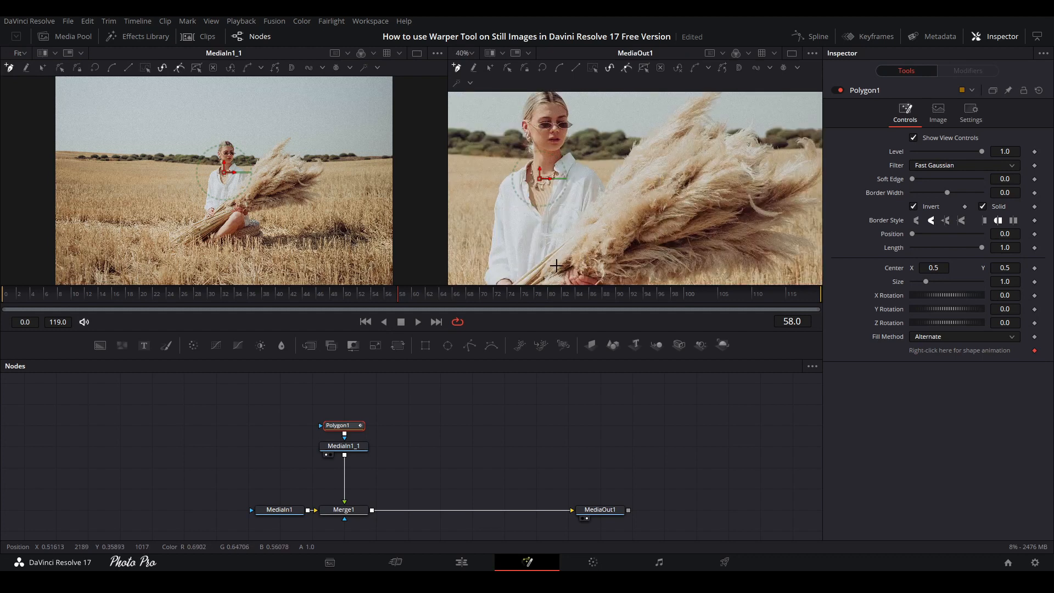
pyautogui.moveTo(680, 113)
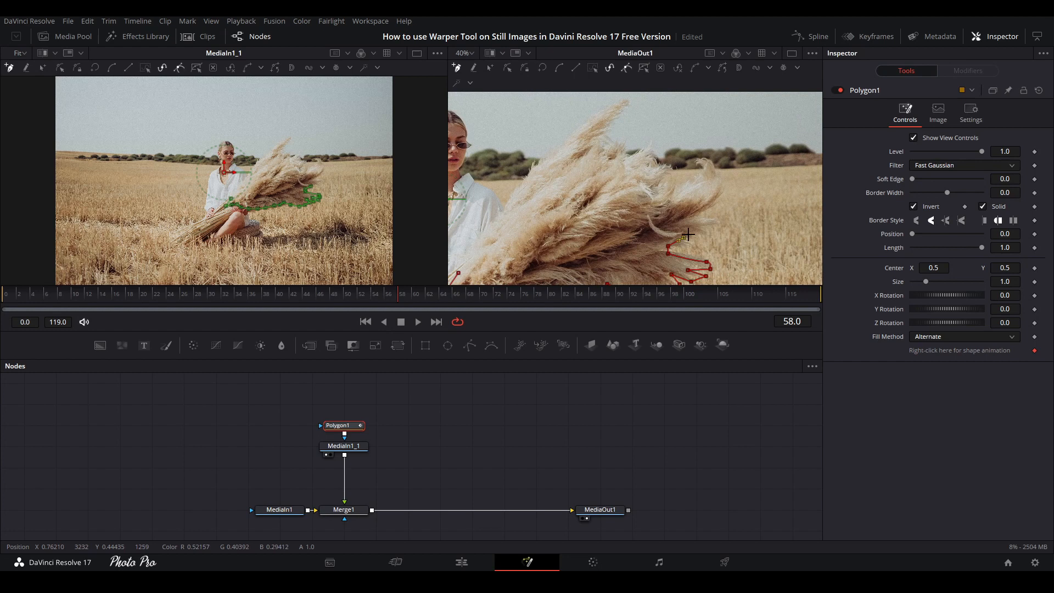
pyautogui.moveTo(688, 236); pyautogui.dragTo(715, 221)
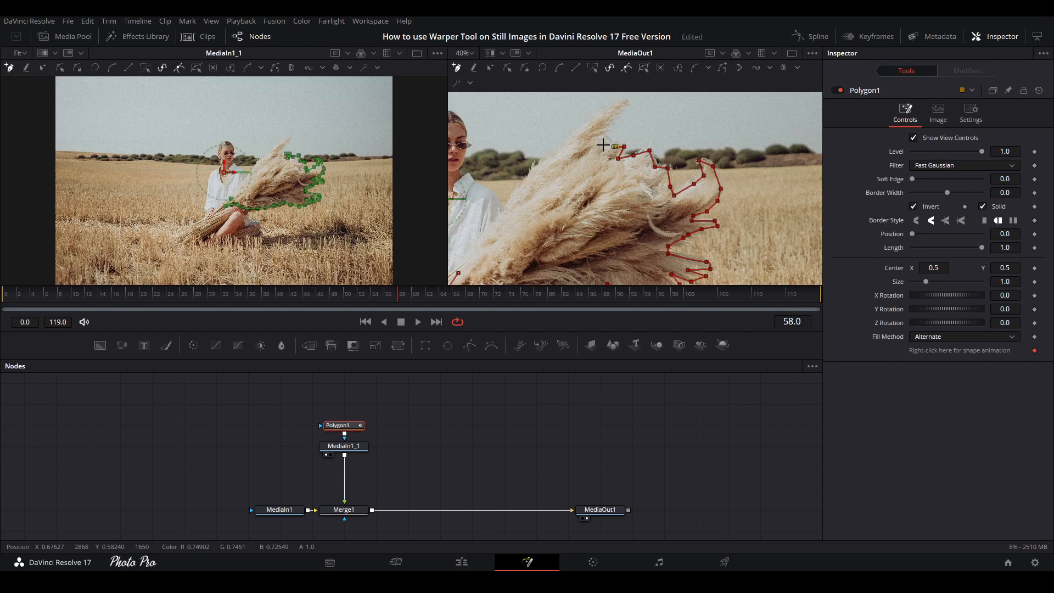
pyautogui.moveTo(604, 146); pyautogui.dragTo(617, 103)
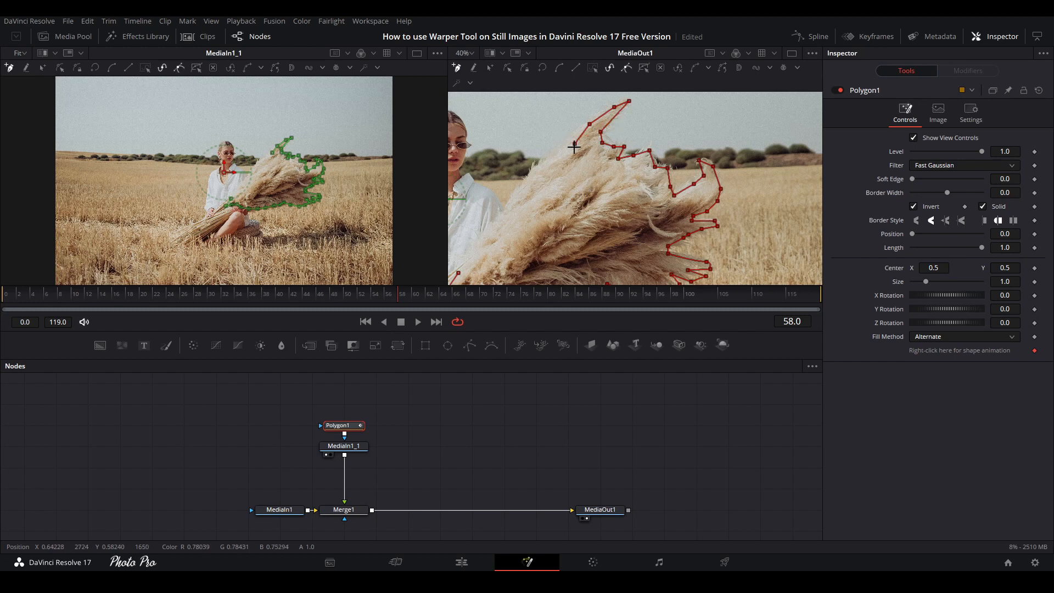
pyautogui.moveTo(544, 162)
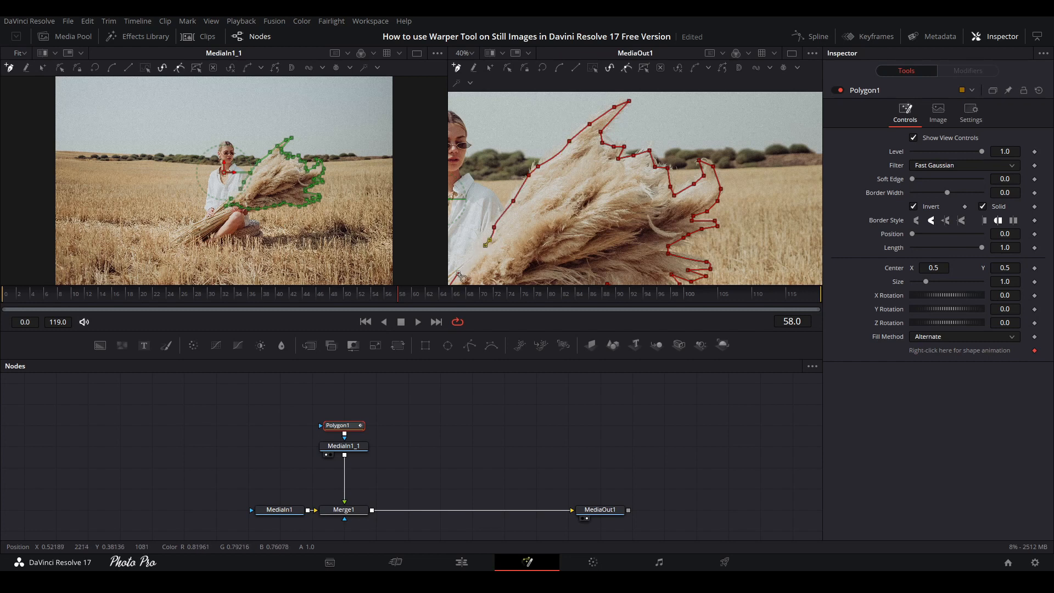
# Close the polygon shape around the grass and toggle its Invert option.
pyautogui.click(914, 207)
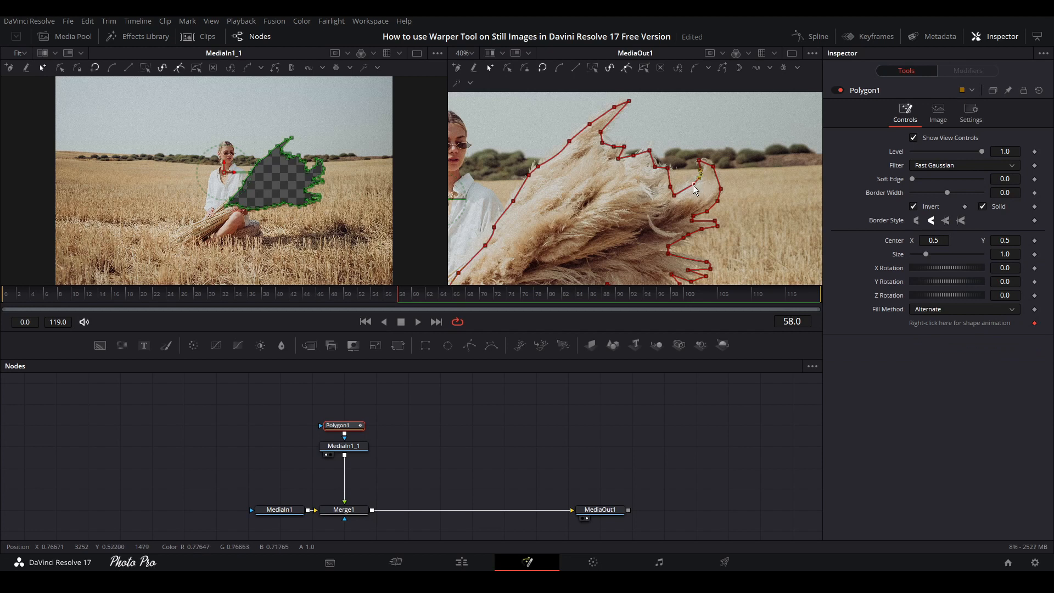
pyautogui.moveTo(600, 148)
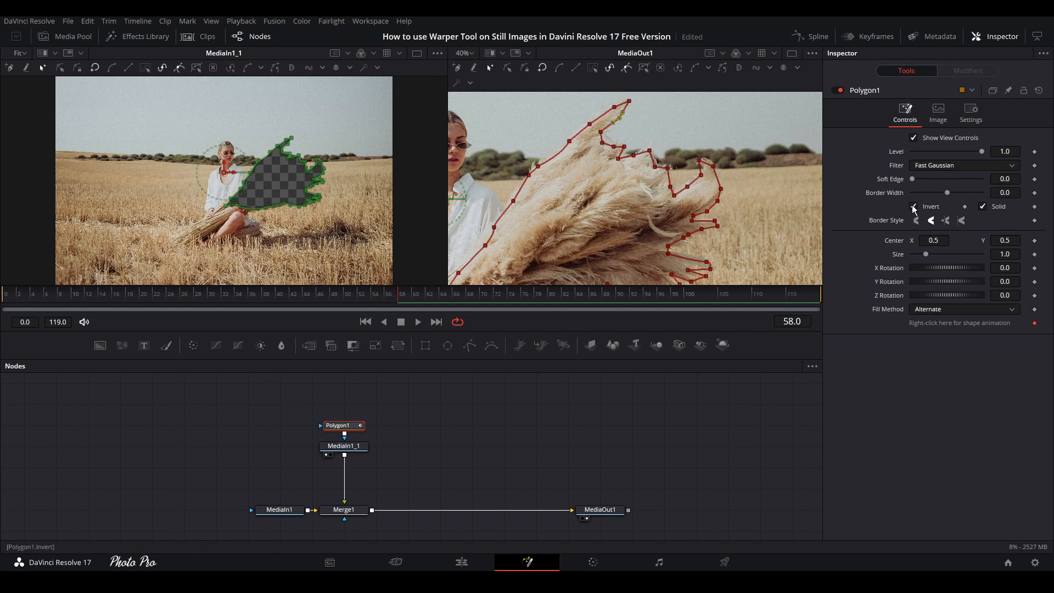
pyautogui.click(914, 206)
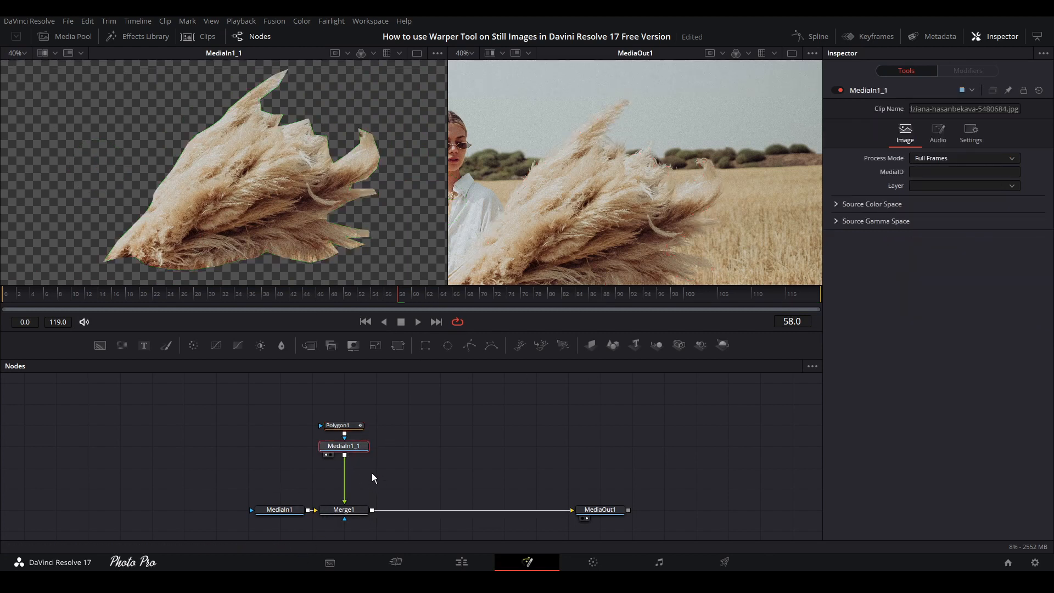
pyautogui.moveTo(319, 478)
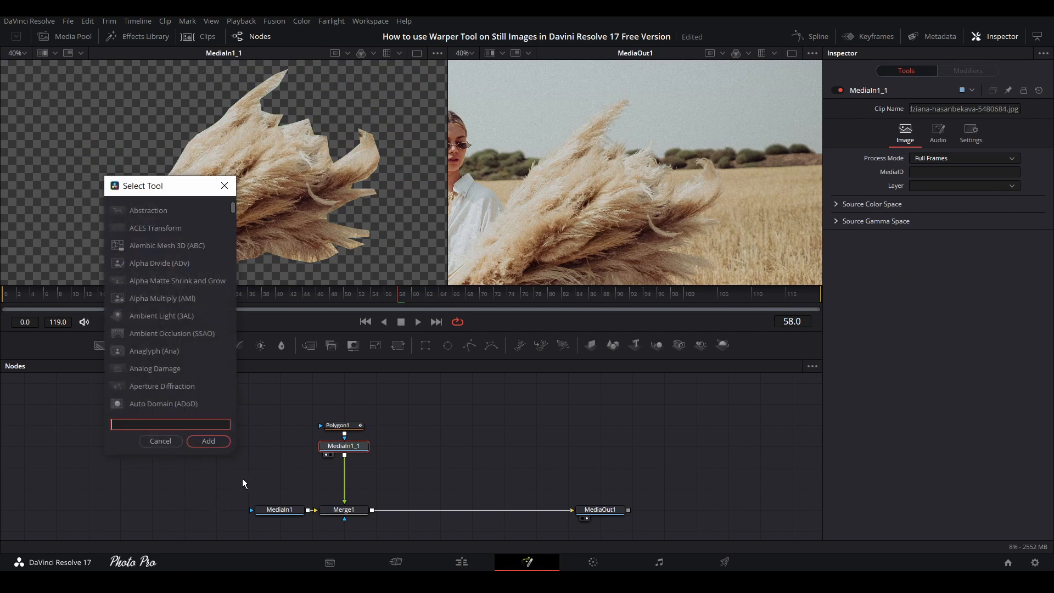
# Search 'warper' in Select Tool and add a Warper node to the grass copy.
pyautogui.write('warper')
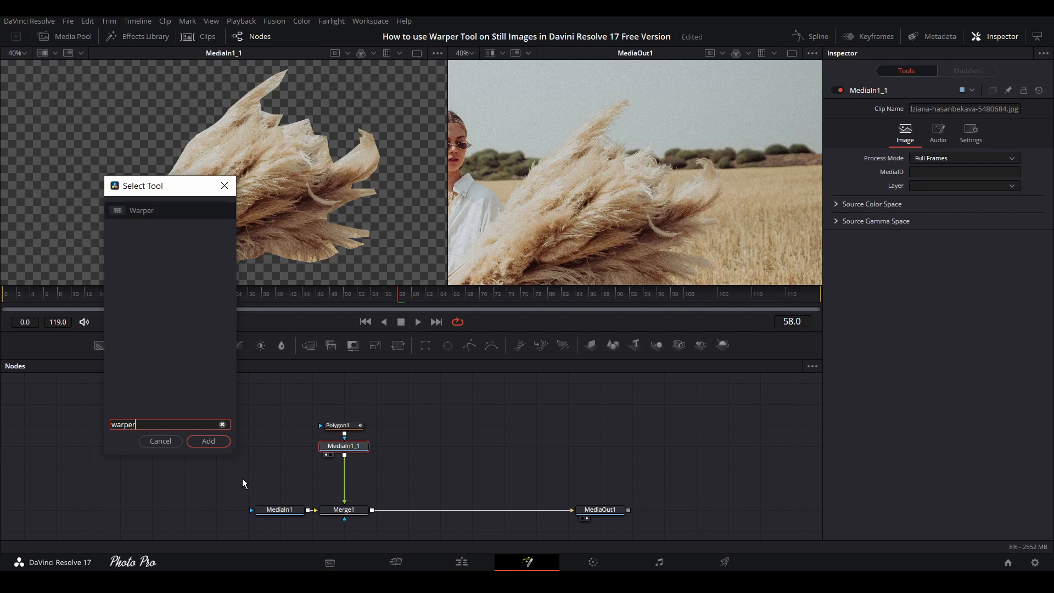
pyautogui.click(209, 441)
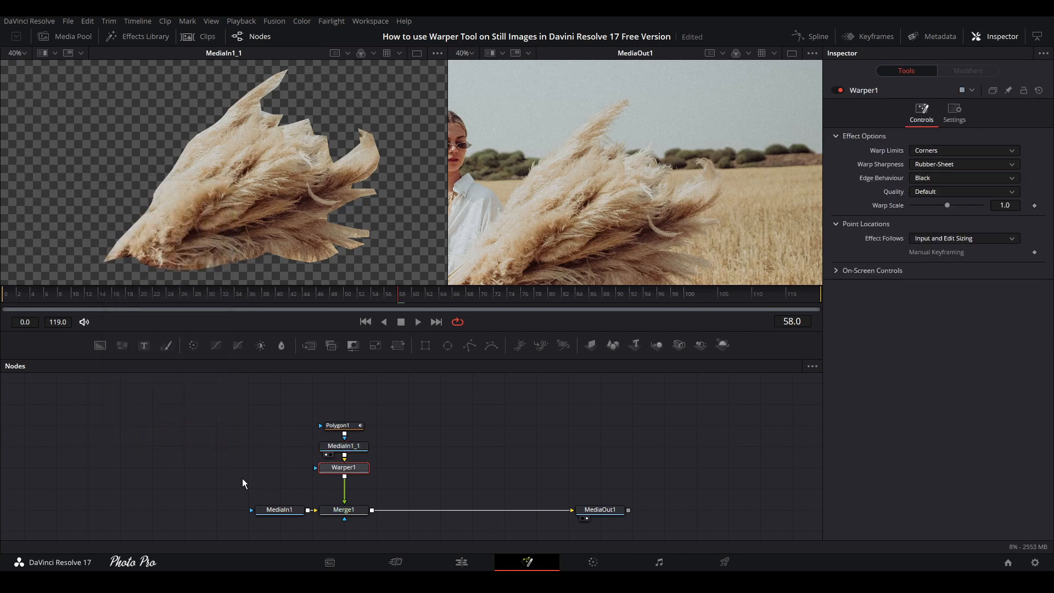
pyautogui.moveTo(353, 474)
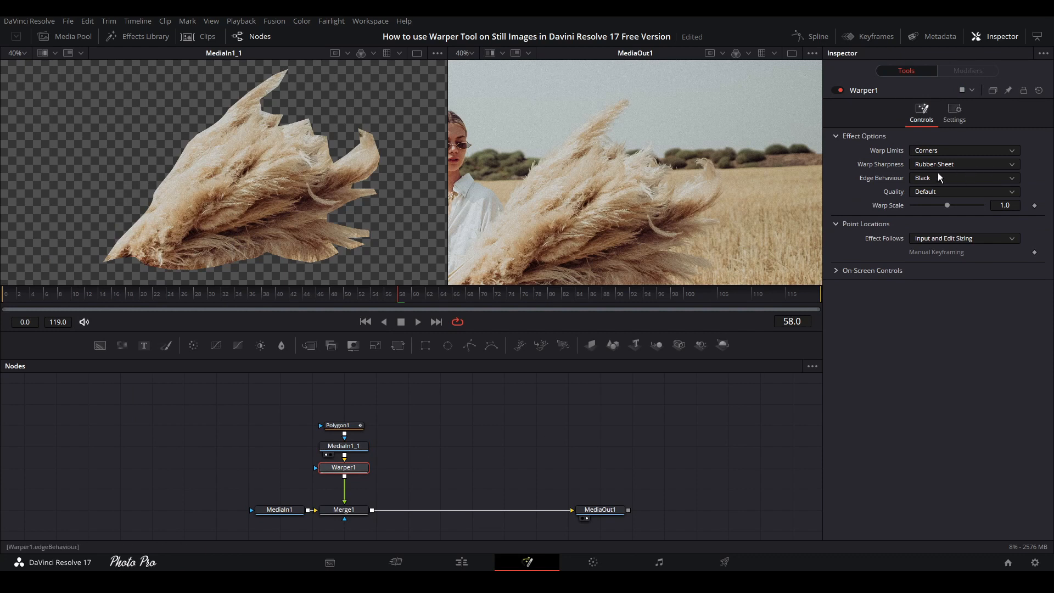
pyautogui.moveTo(928, 159)
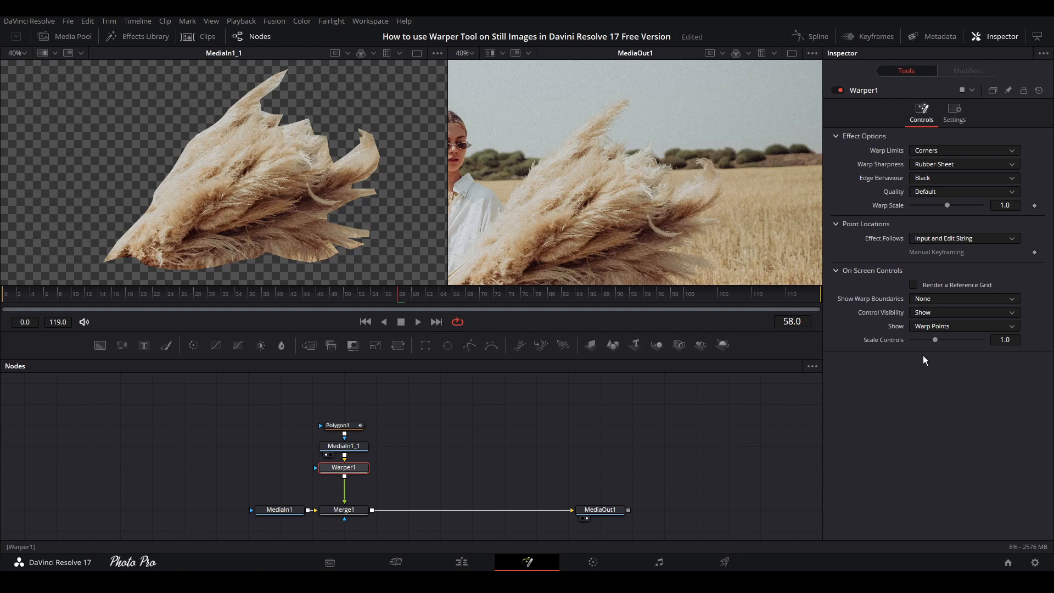
# Raise the Warper's Scale Controls slider from 1.0 to about 1.346.
pyautogui.moveTo(934, 339); pyautogui.dragTo(940, 339)
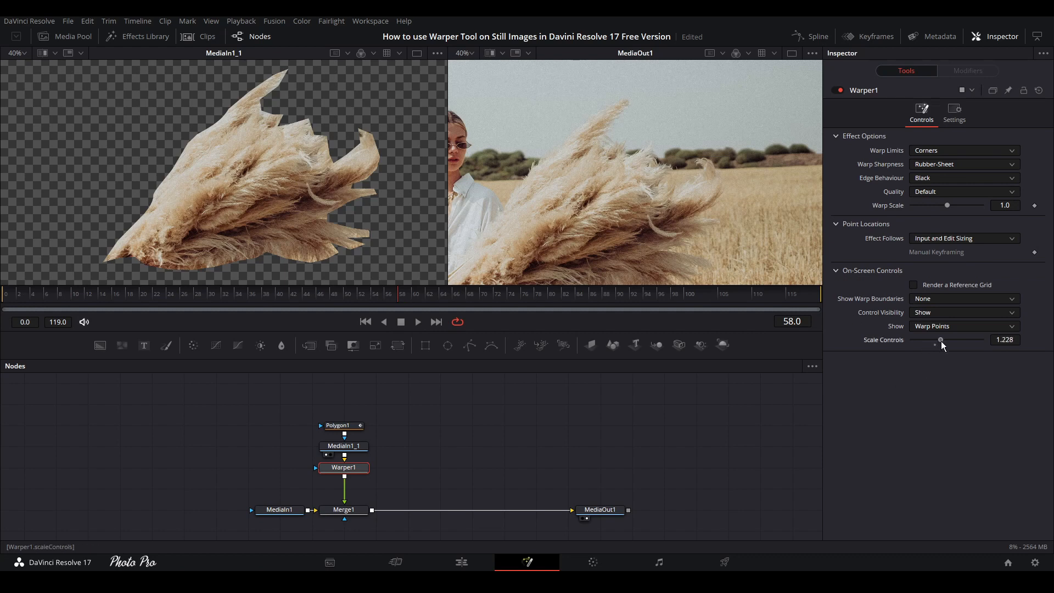
pyautogui.moveTo(941, 339); pyautogui.dragTo(943, 339)
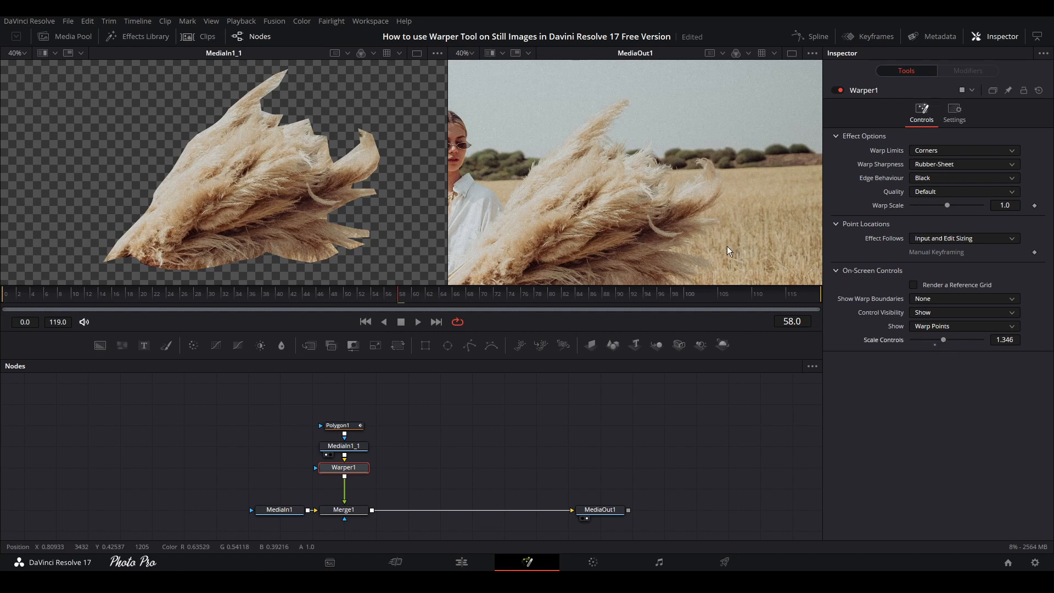
pyautogui.moveTo(139, 233)
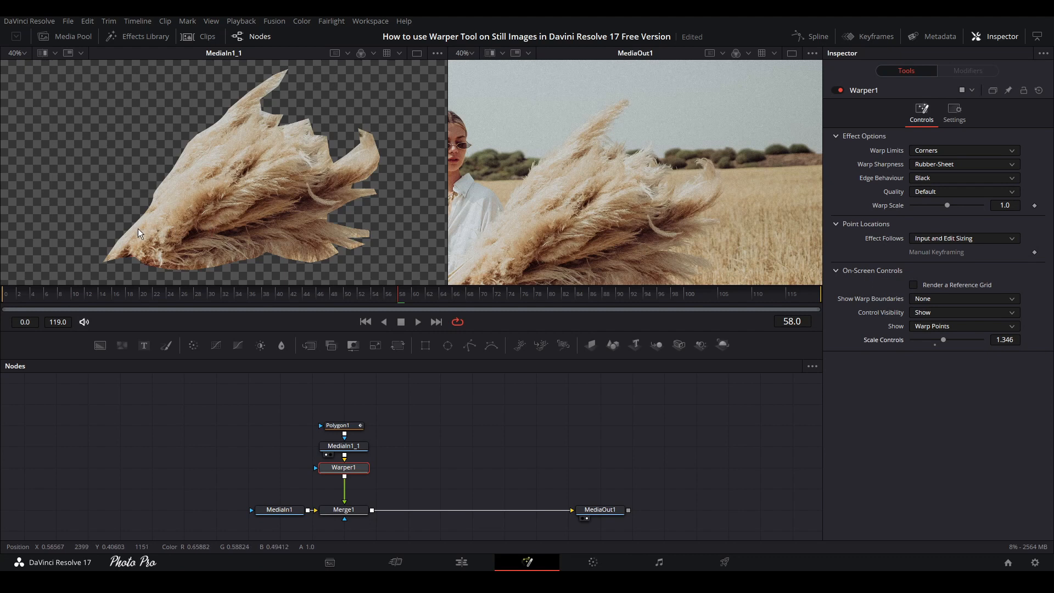
pyautogui.moveTo(131, 243)
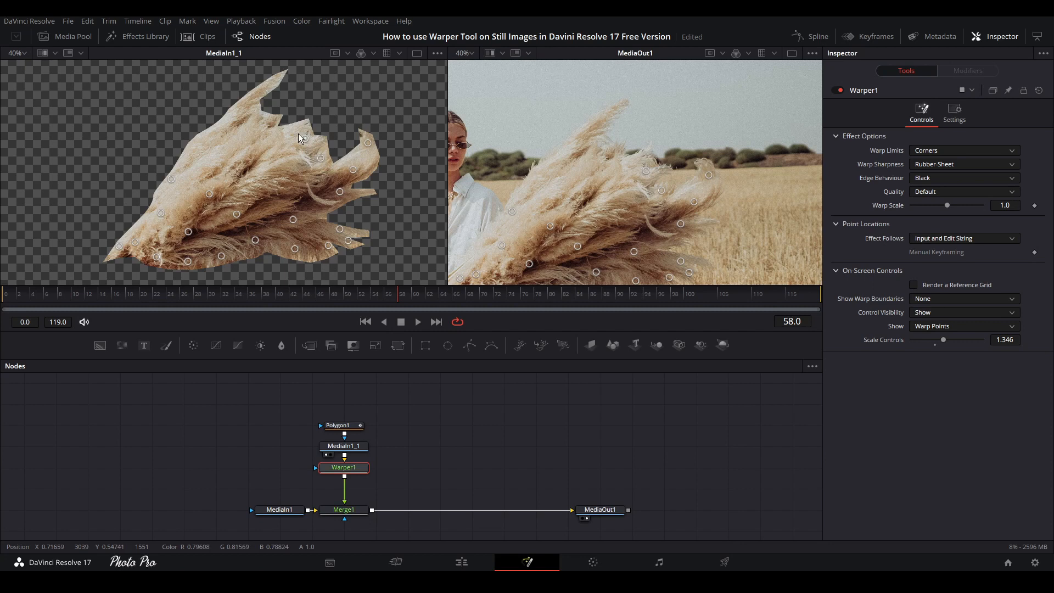
pyautogui.moveTo(273, 83)
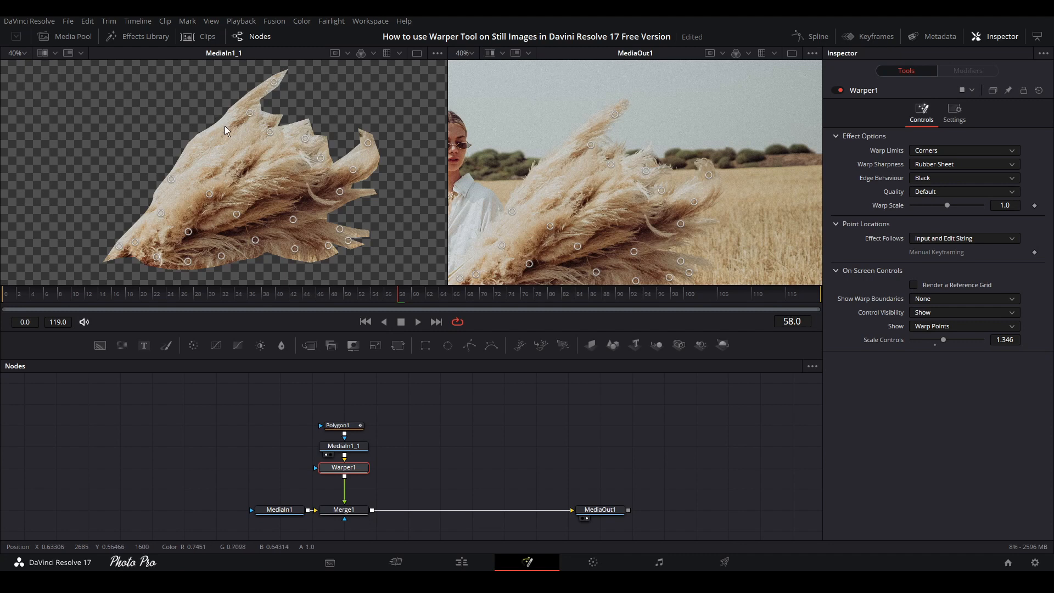
pyautogui.moveTo(234, 170)
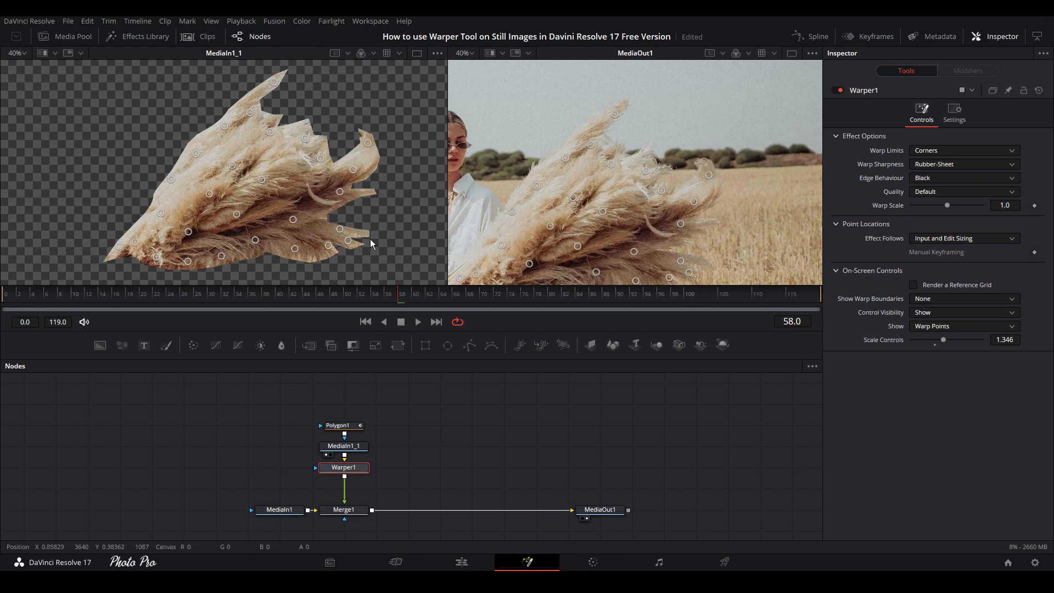
pyautogui.moveTo(137, 239)
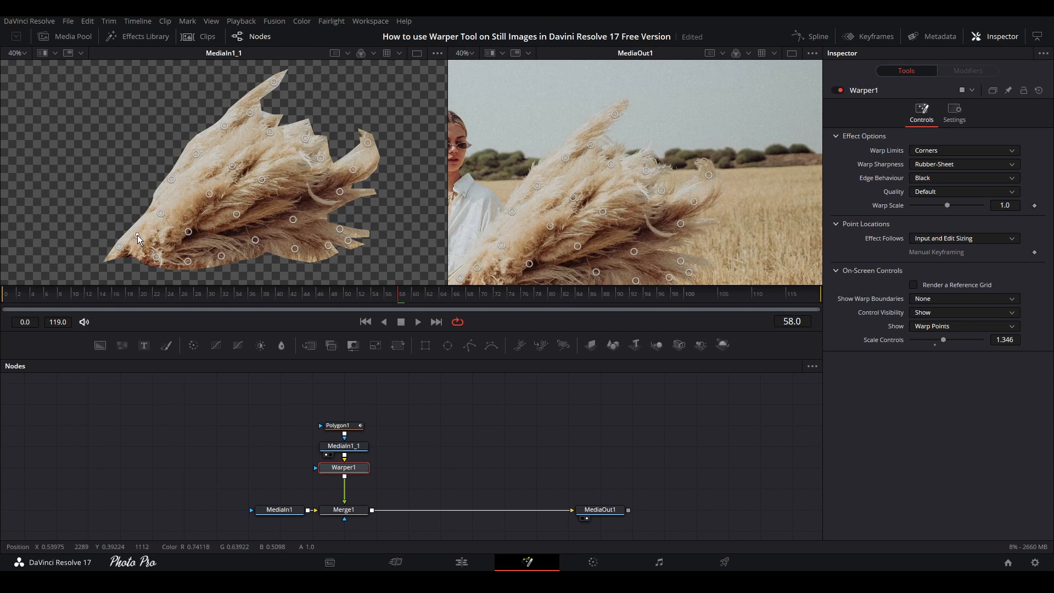
# Drag warp points to bend the grass tips, then use single-view layout.
pyautogui.moveTo(138, 235); pyautogui.dragTo(195, 250)
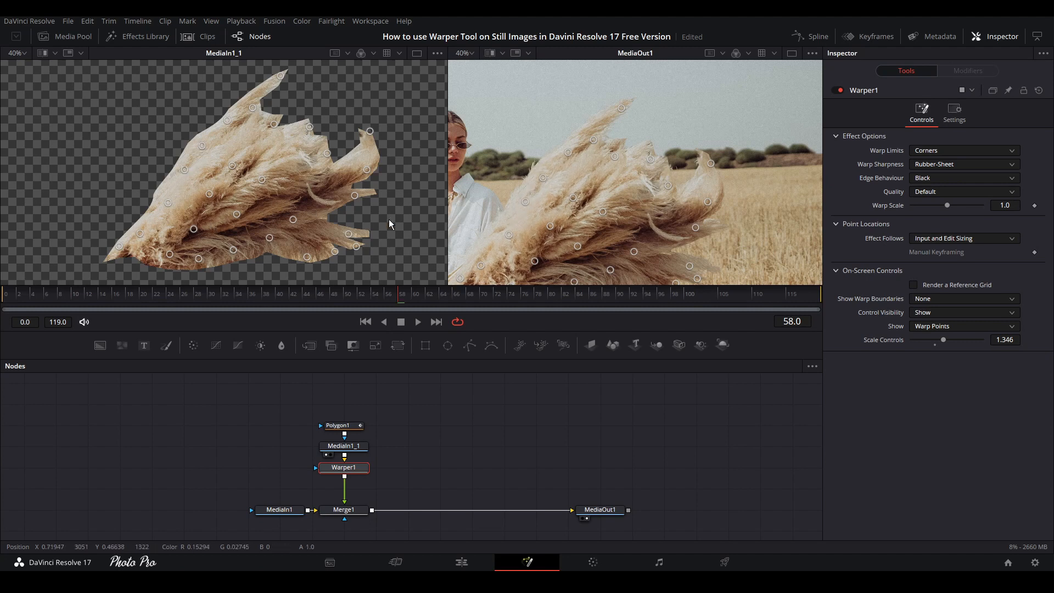
pyautogui.moveTo(156, 240)
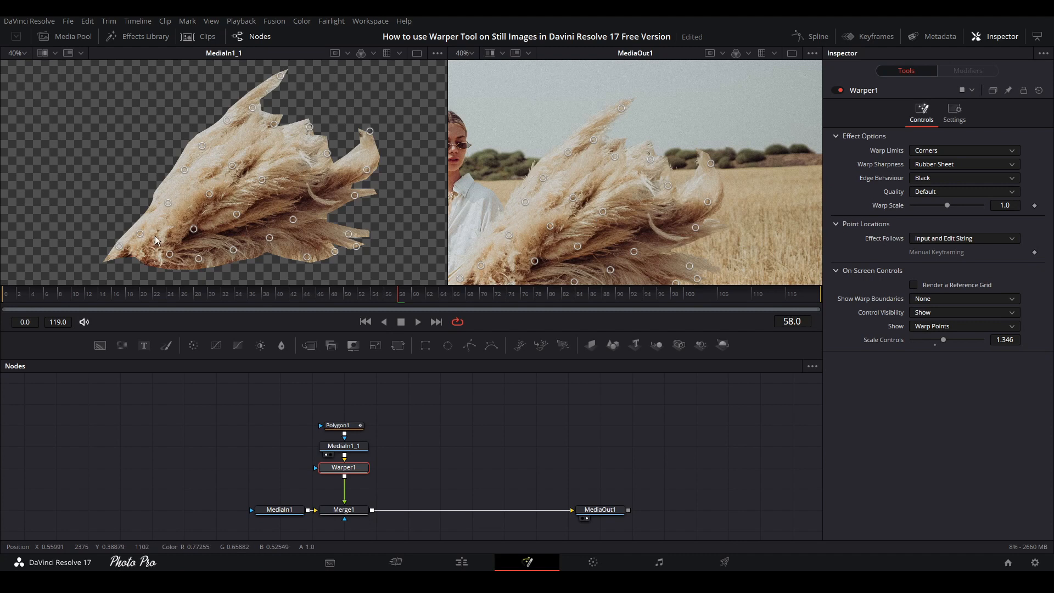
pyautogui.moveTo(386, 353)
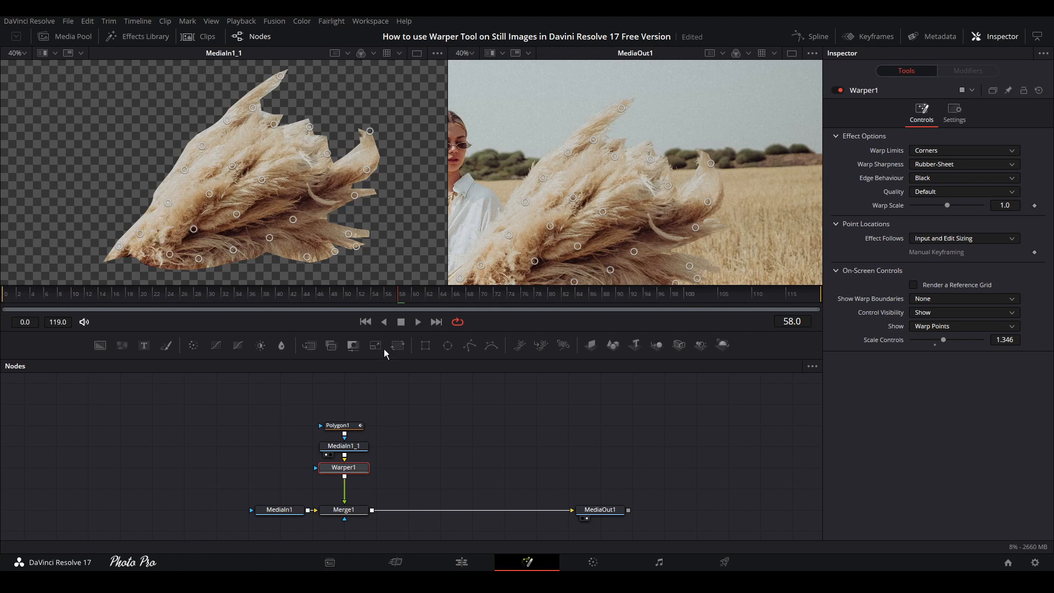
pyautogui.moveTo(445, 360)
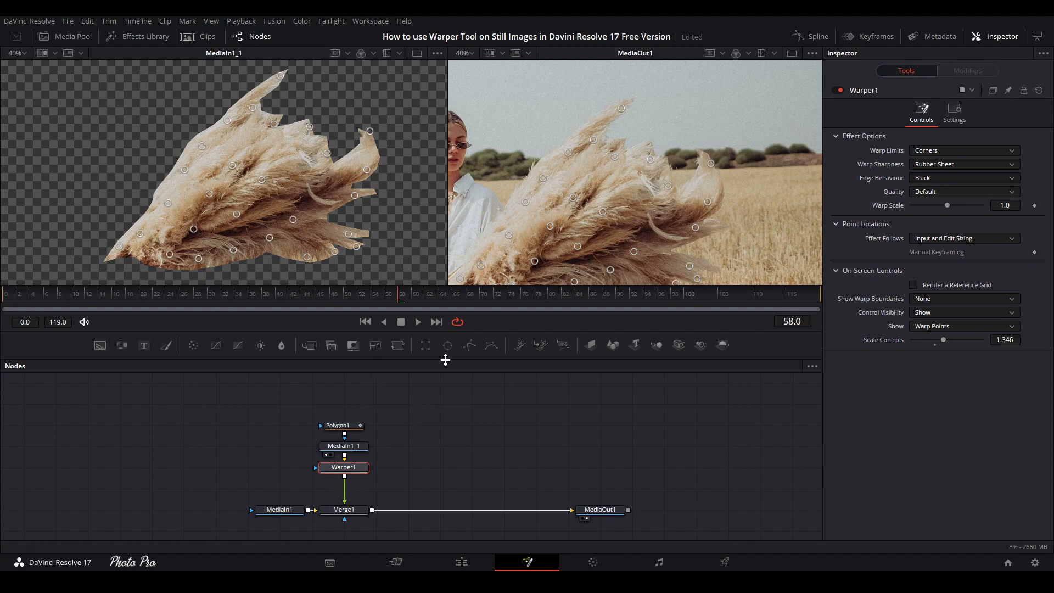
pyautogui.moveTo(613, 174)
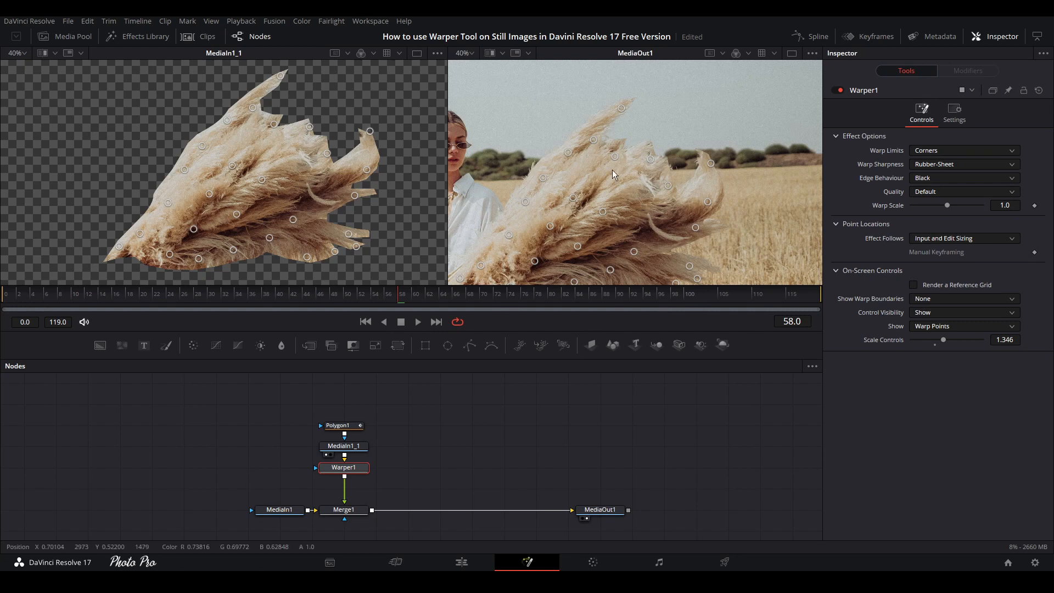
pyautogui.click(464, 54)
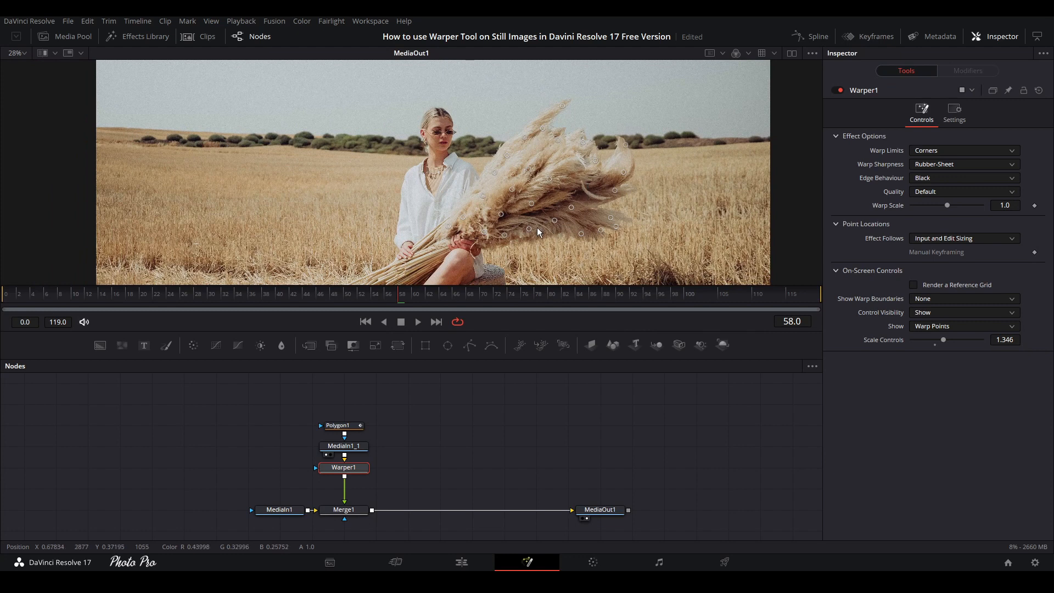
pyautogui.moveTo(368, 324)
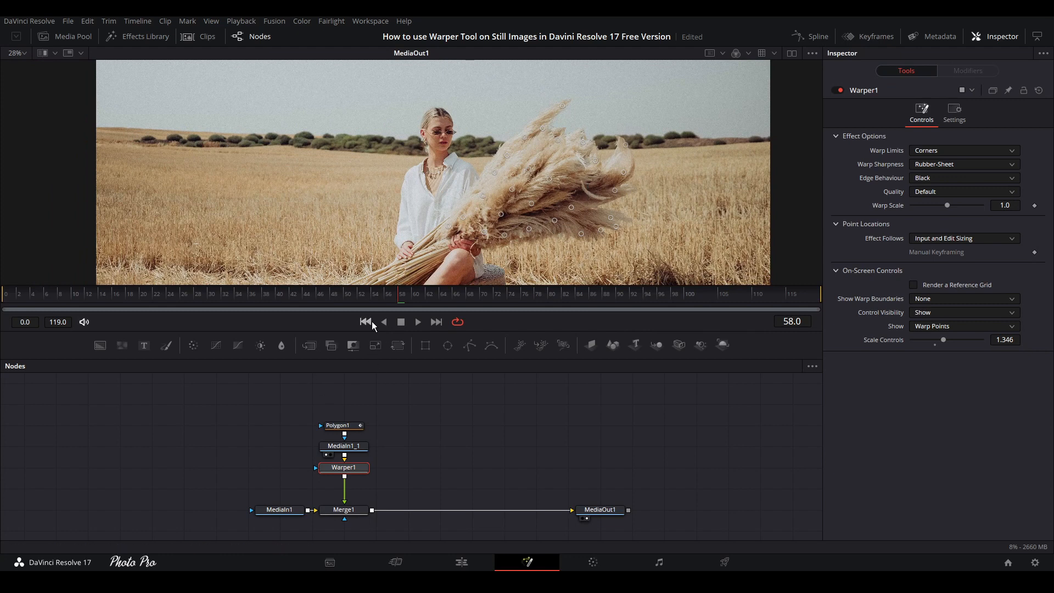
# Keyframe Warp Scale at 1.0 on frame 0 and 1.181 on frame 119.
pyautogui.click(366, 322)
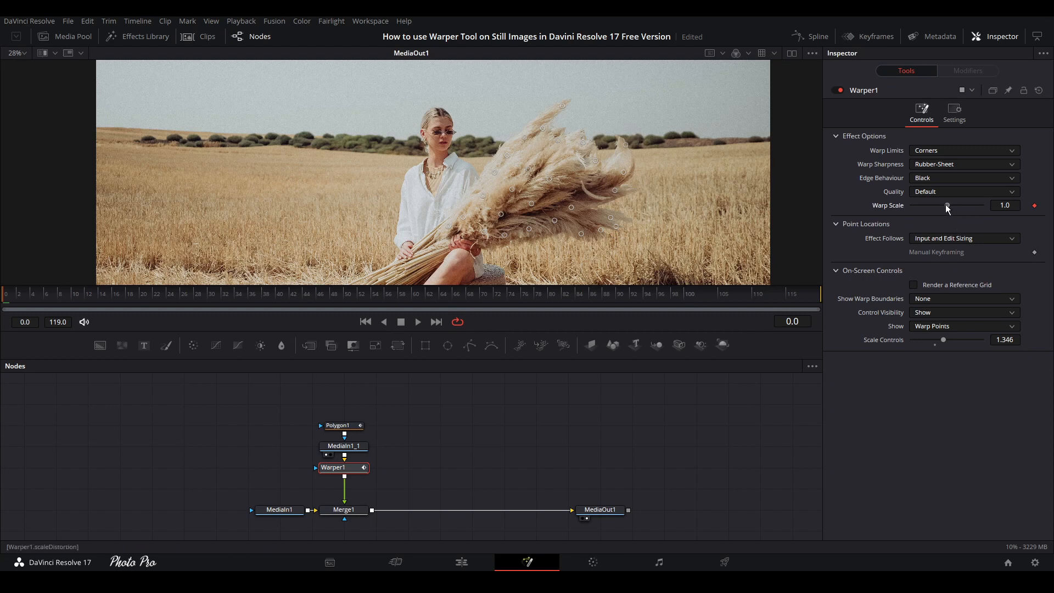
pyautogui.moveTo(947, 205); pyautogui.dragTo(912, 205)
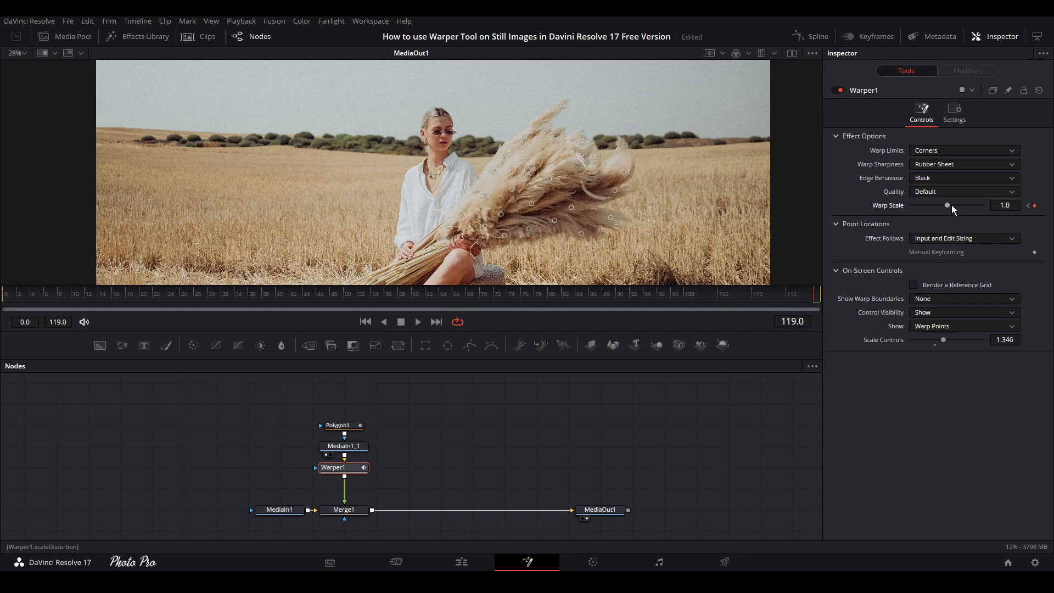
pyautogui.moveTo(948, 205); pyautogui.dragTo(953, 205)
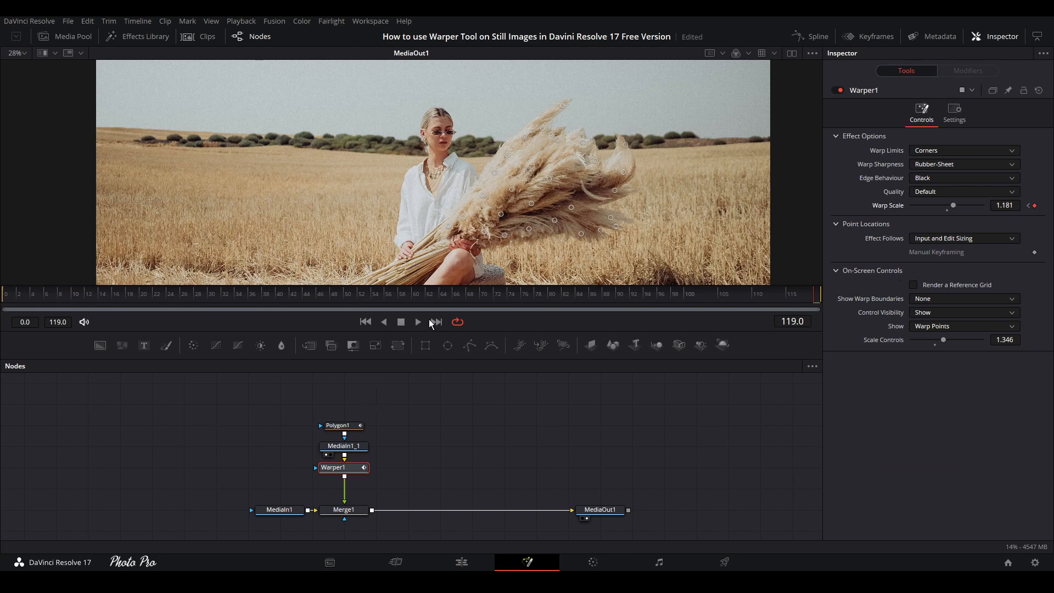
pyautogui.click(417, 321)
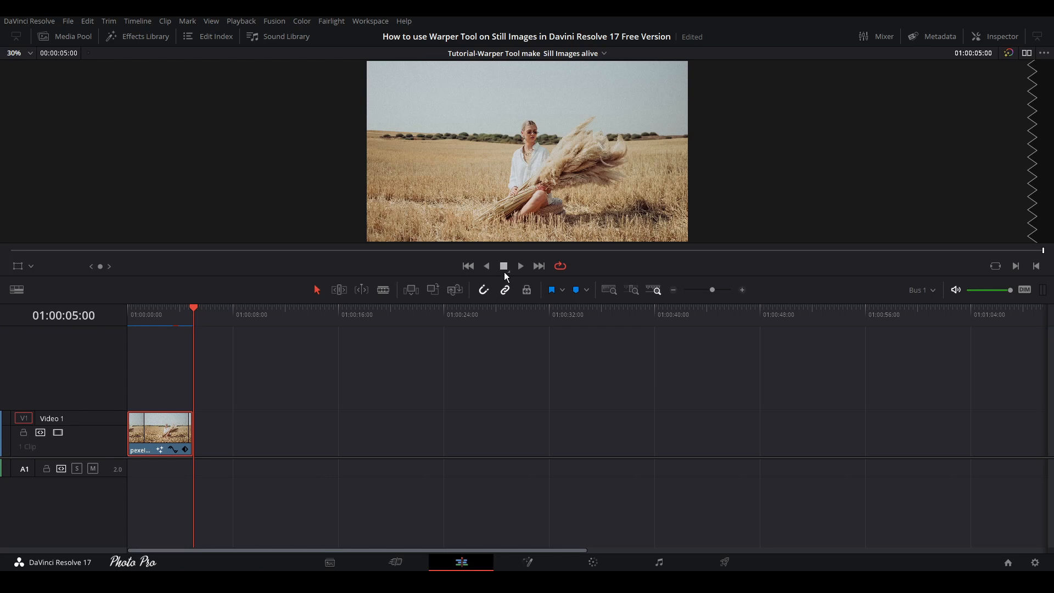
# Return to the Edit page to play the animated photo clip.
pyautogui.click(527, 562)
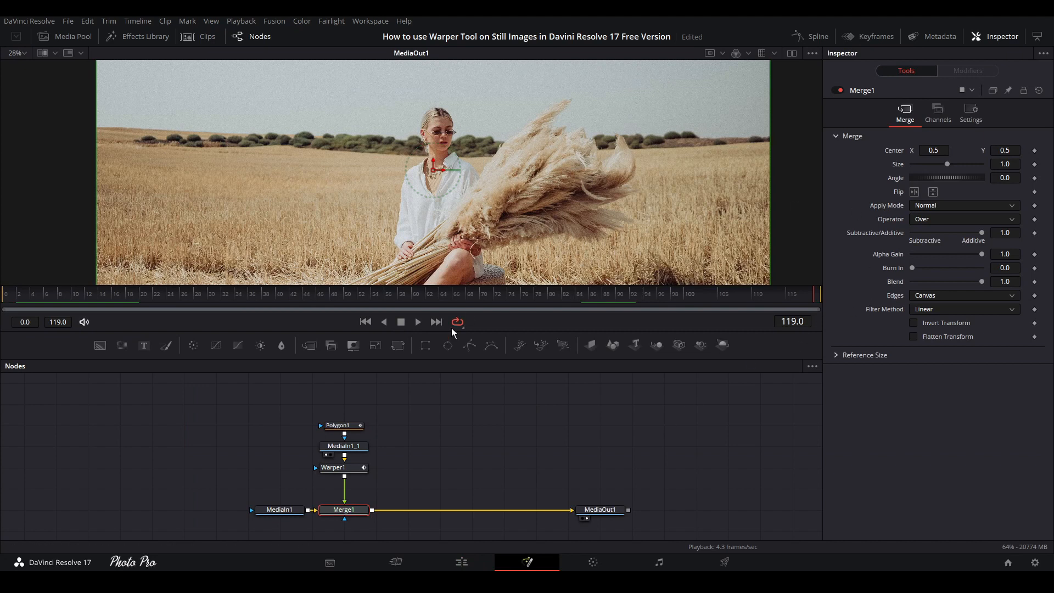
# Check the Polygon1 mask in Fusion, then play the swaying pampas-grass clip on the Edit page.
pyautogui.click(343, 425)
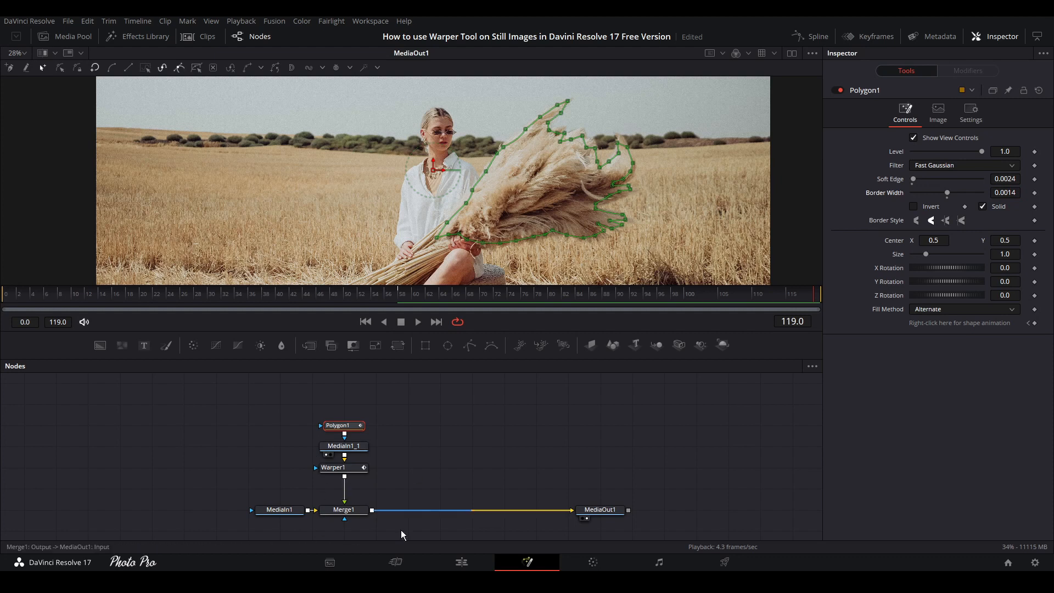
pyautogui.click(462, 563)
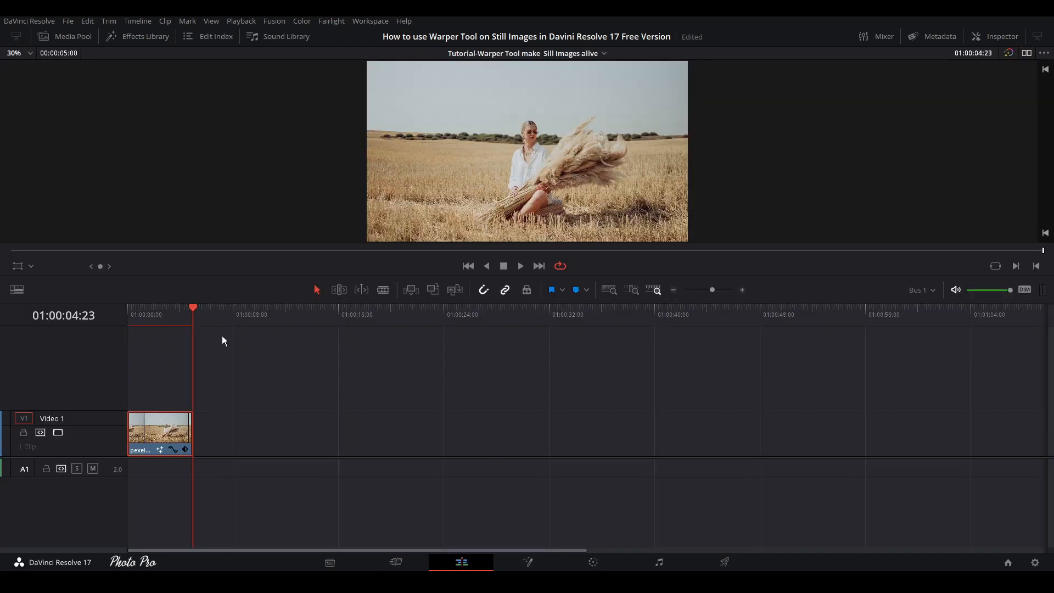
pyautogui.click(520, 266)
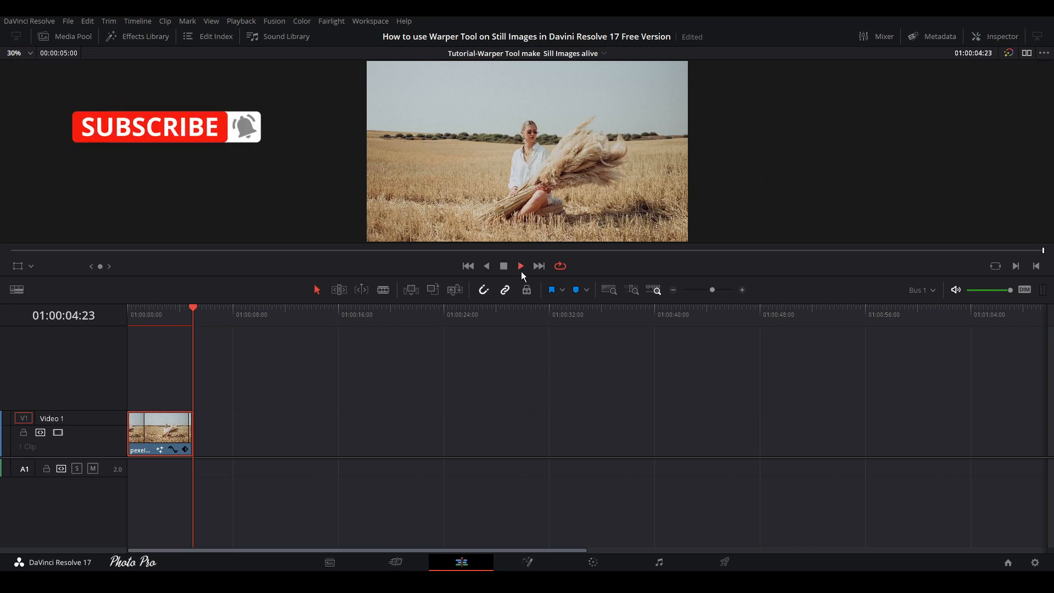